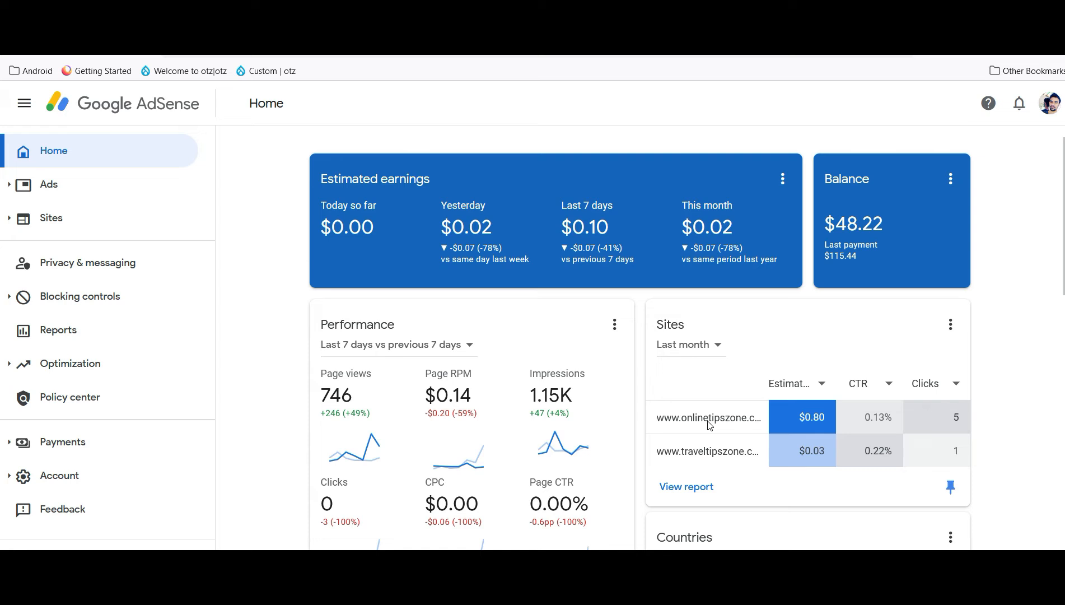
mouse_move(96, 368)
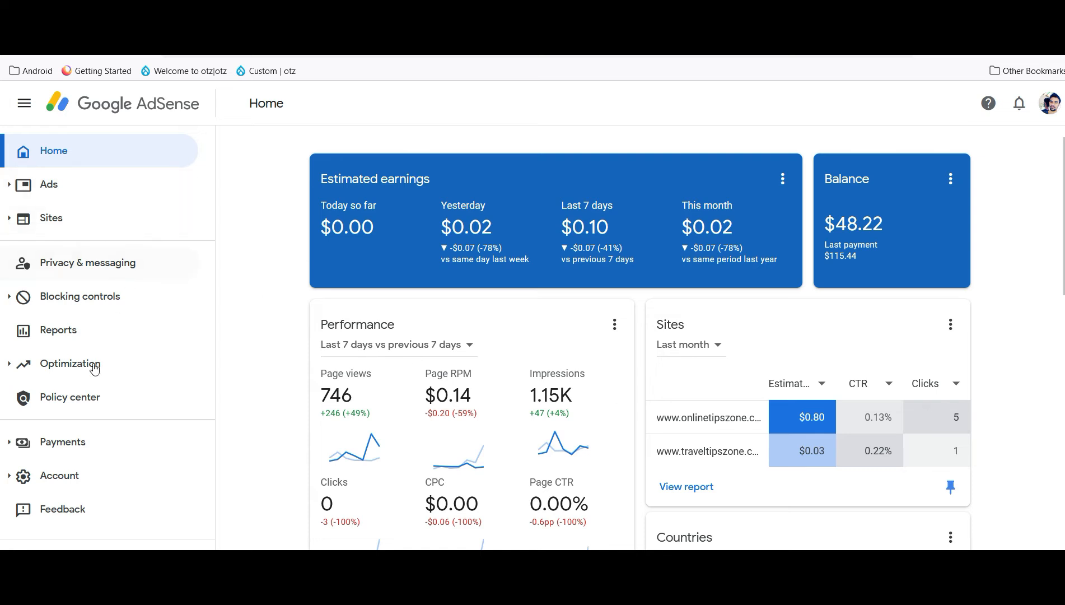
mouse_move(86, 338)
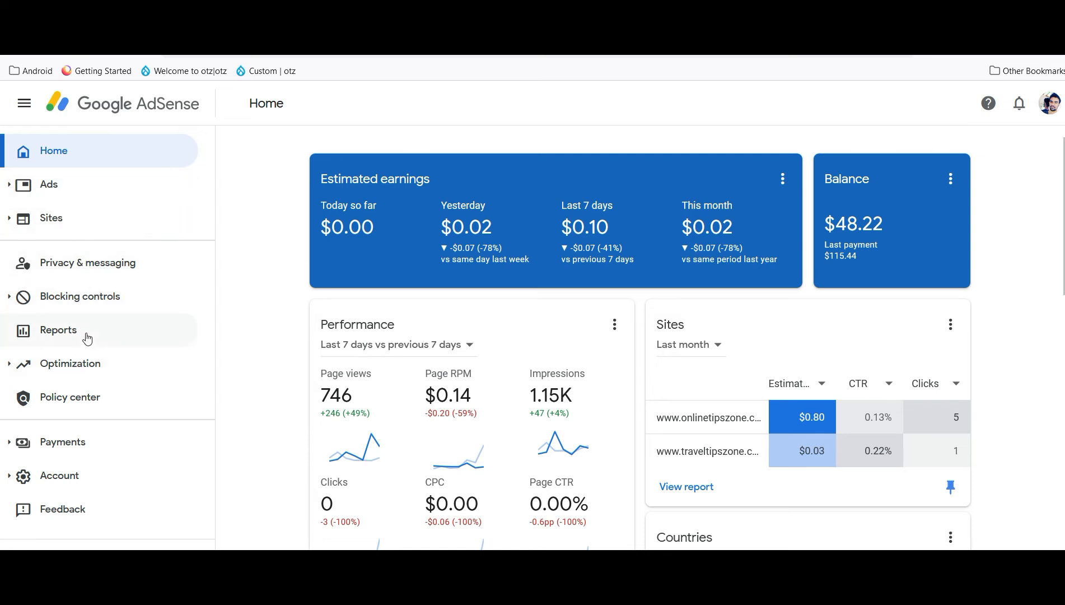
mouse_move(87, 335)
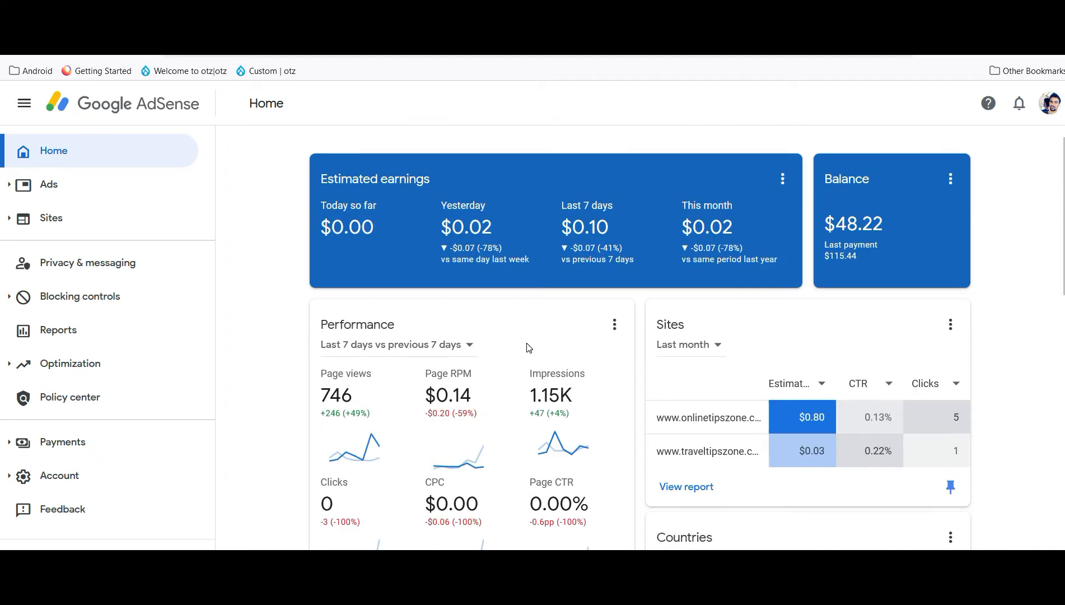
mouse_move(60, 475)
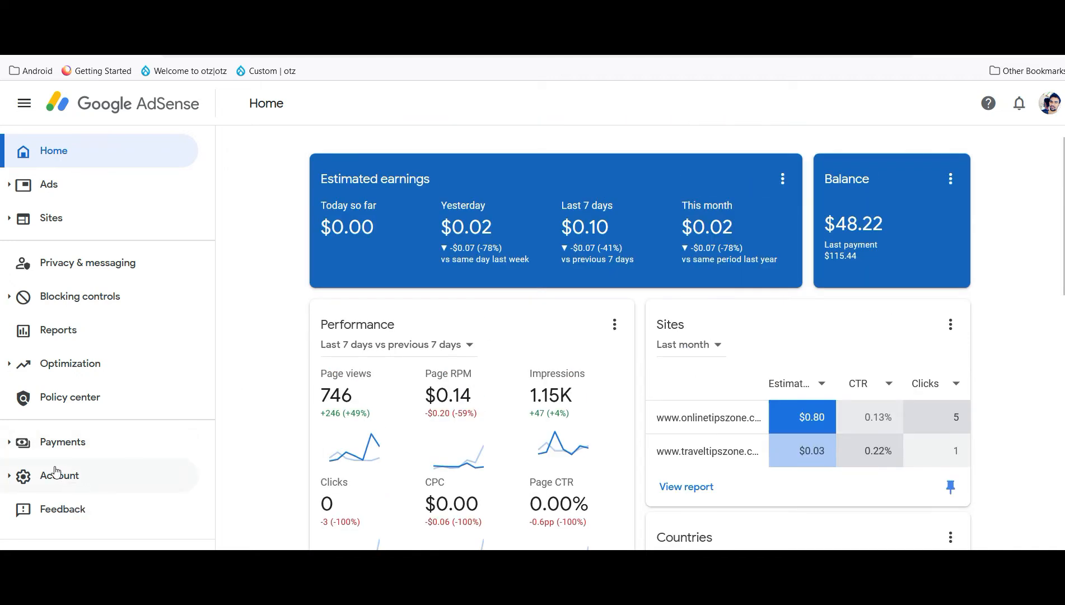
Step: Go to Account > Settings > Personal settings with login email and contact details
click(60, 475)
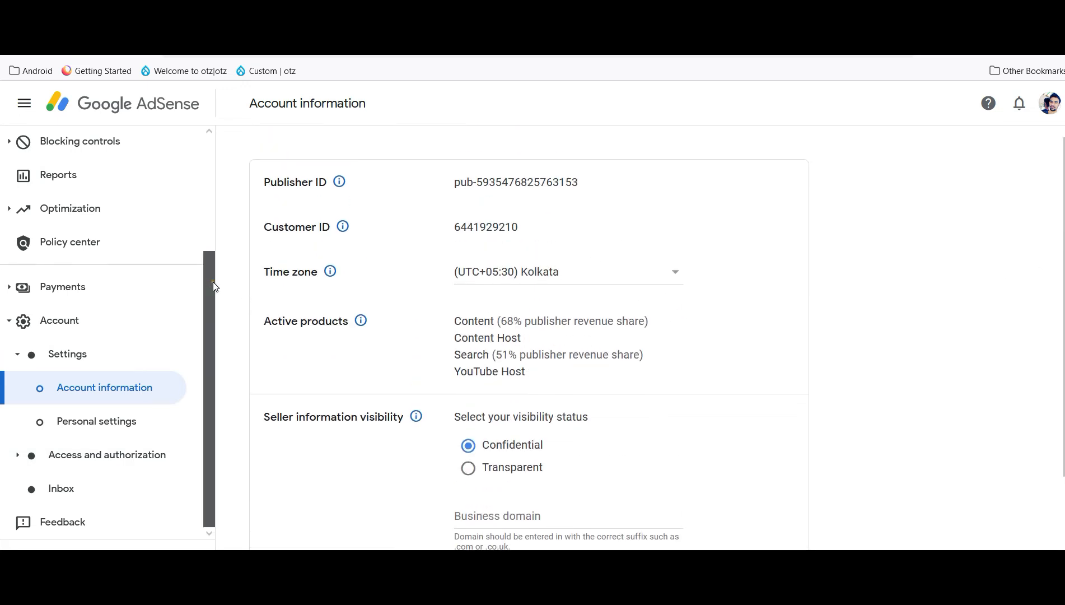
click(97, 421)
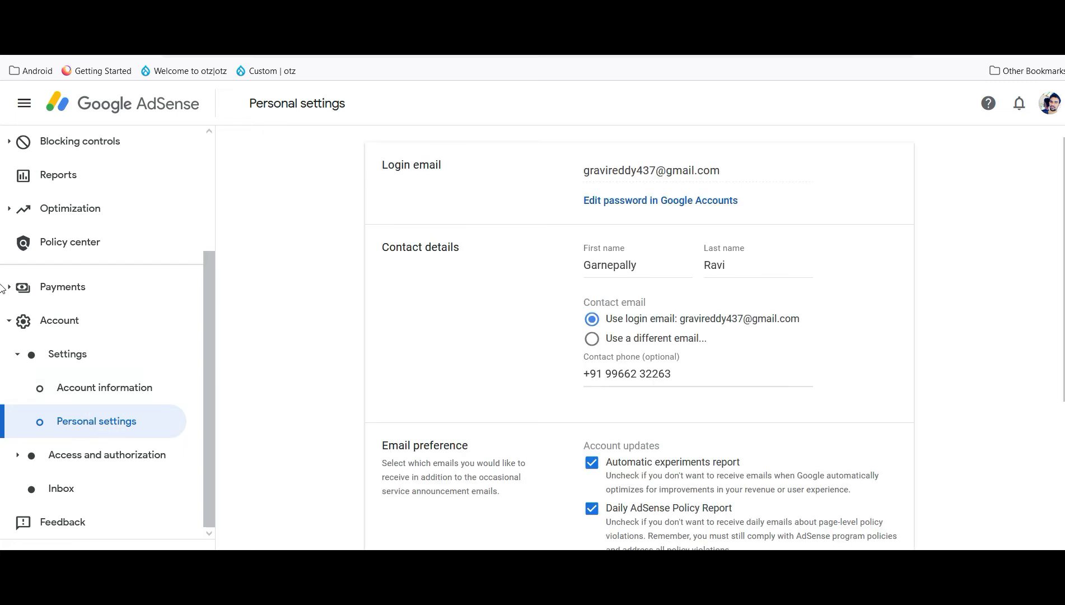
Step: Set the Display language to Telugu and save the change
scroll(down, 3)
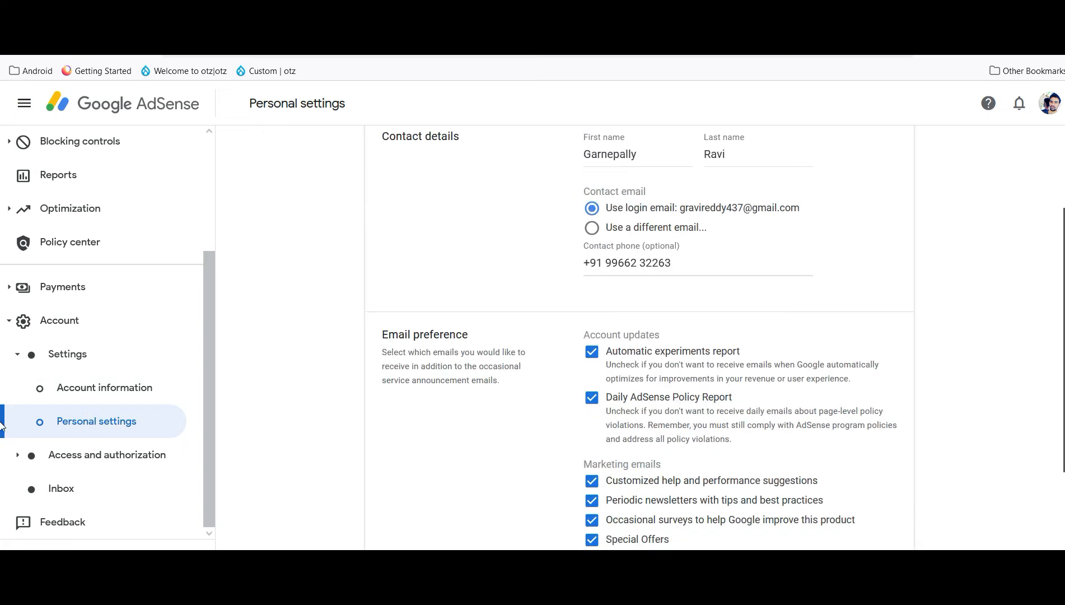
scroll(down, 3)
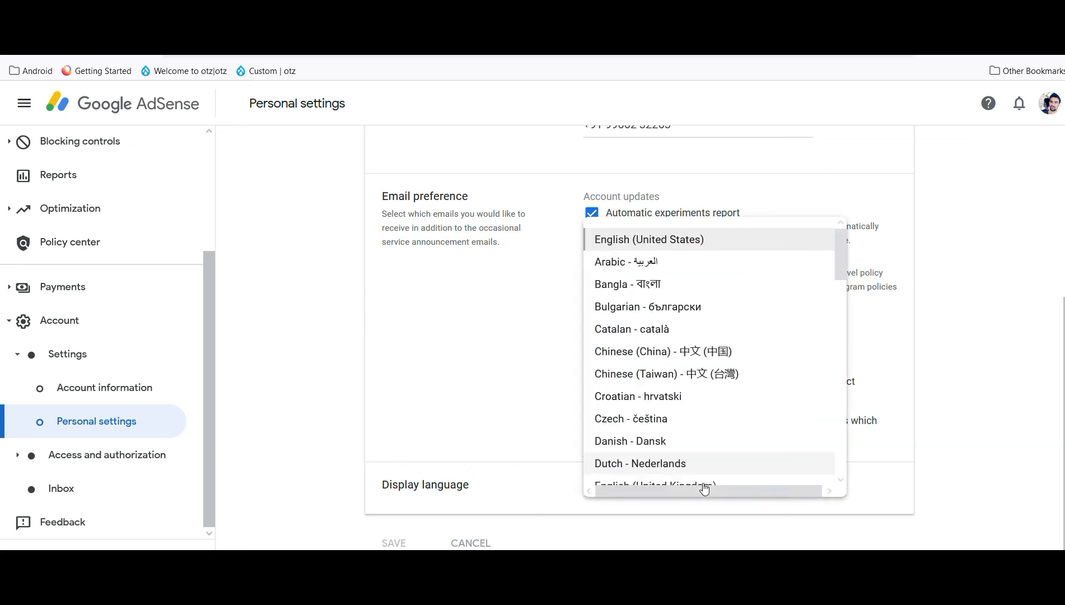
mouse_move(826, 279)
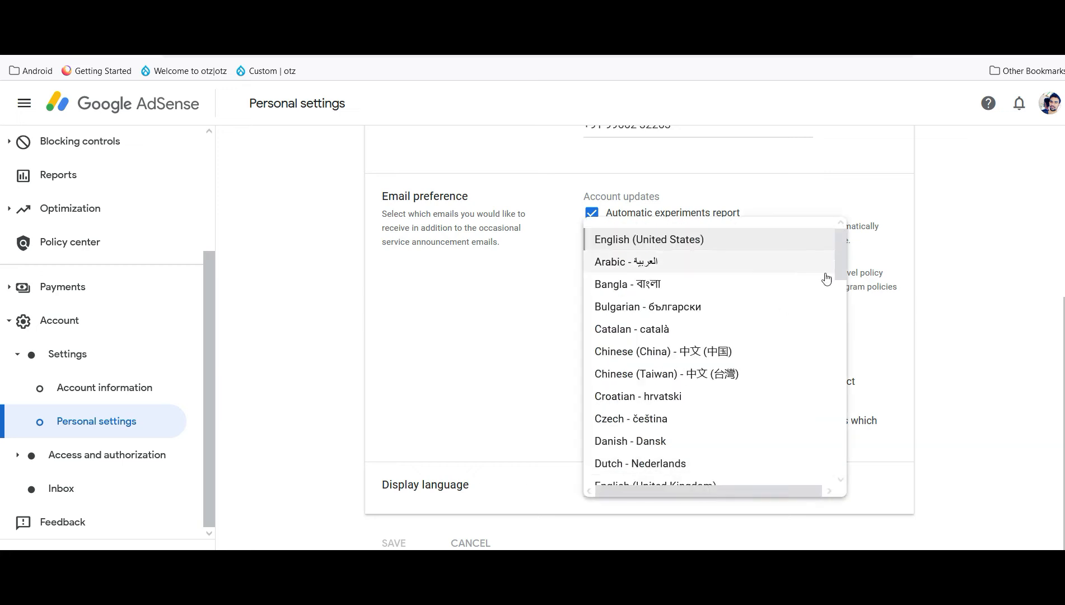
scroll(down, 3)
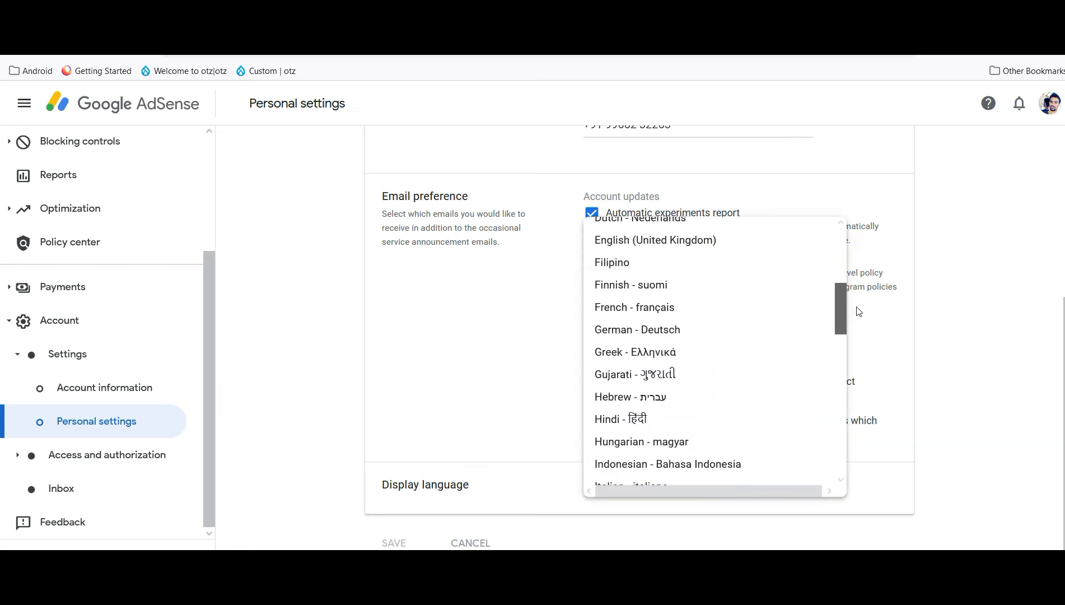
scroll(down, 3)
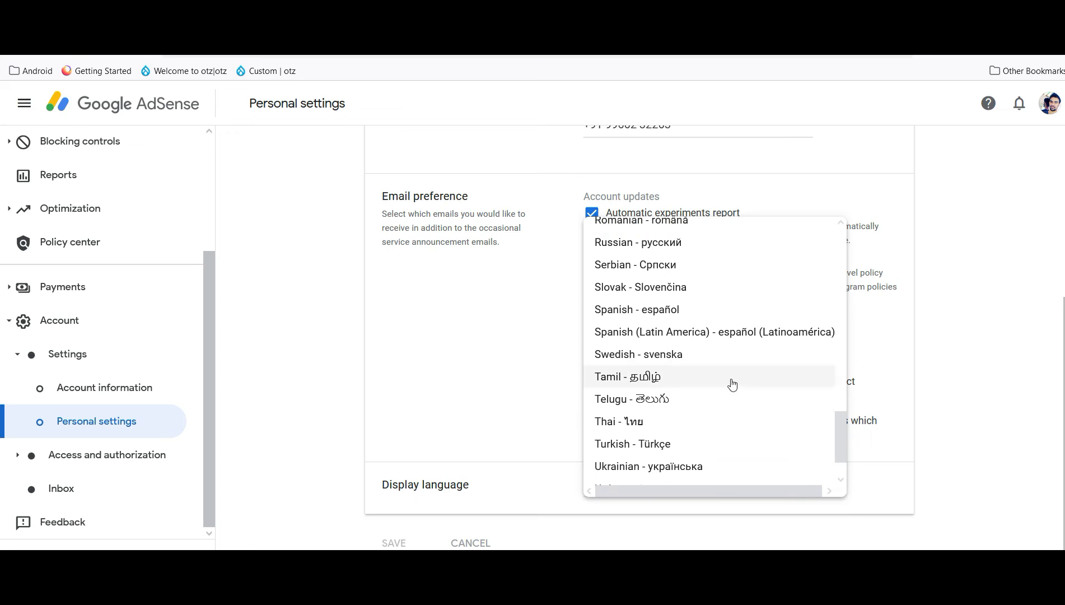
click(631, 398)
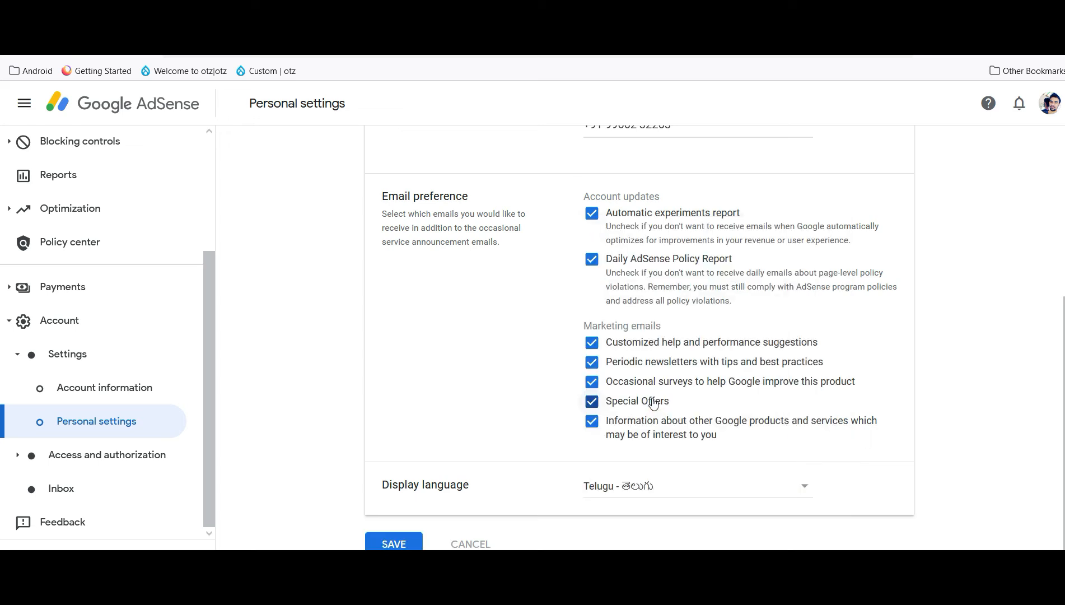
click(393, 543)
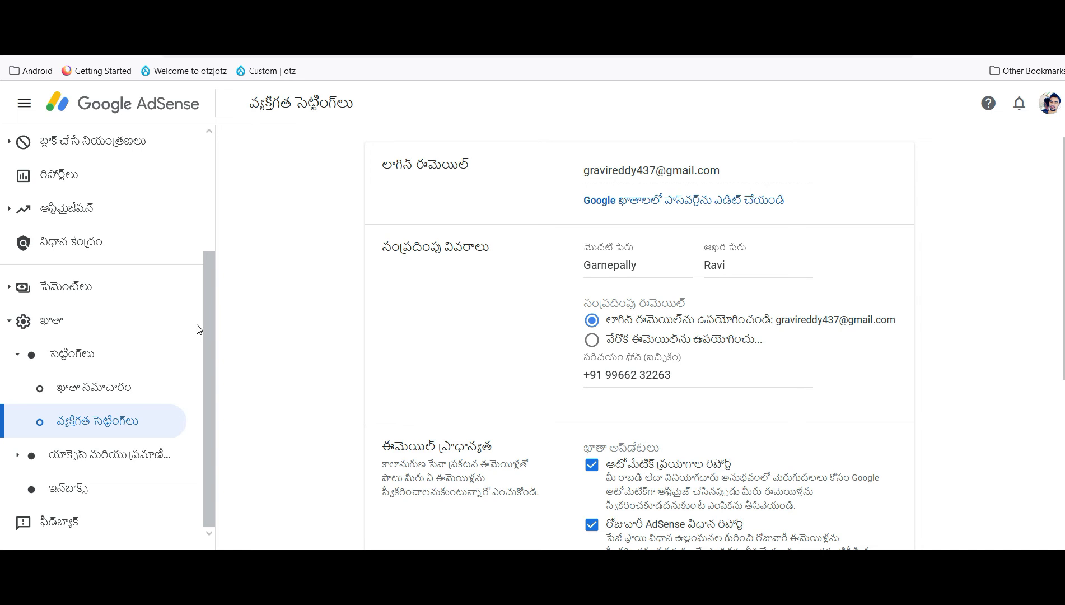
mouse_move(0, 281)
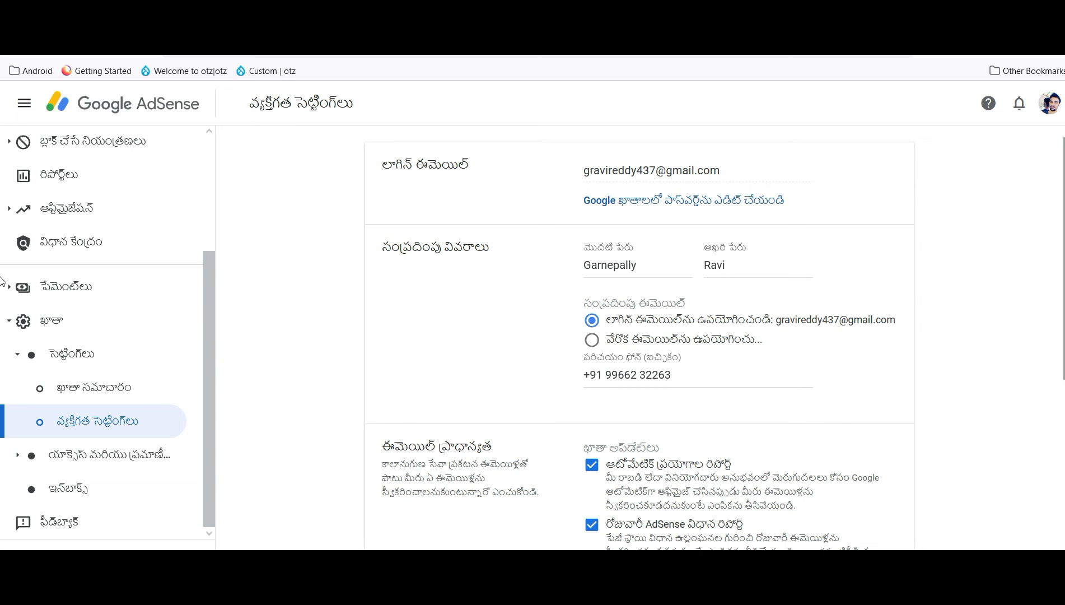
Step: Set the Display language back to English (United States) and save
scroll(down, 3)
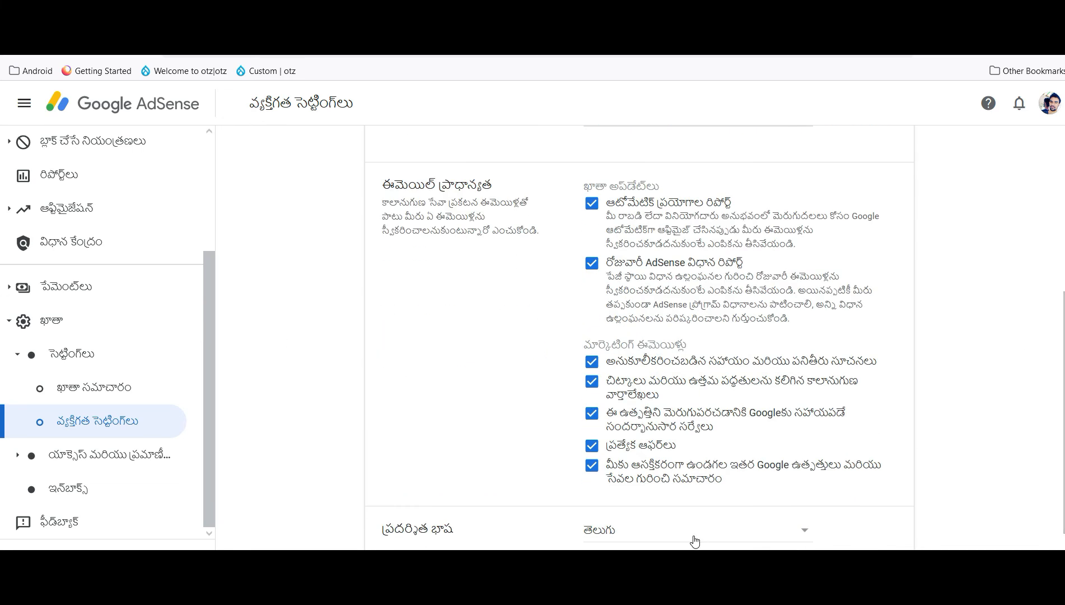
click(693, 530)
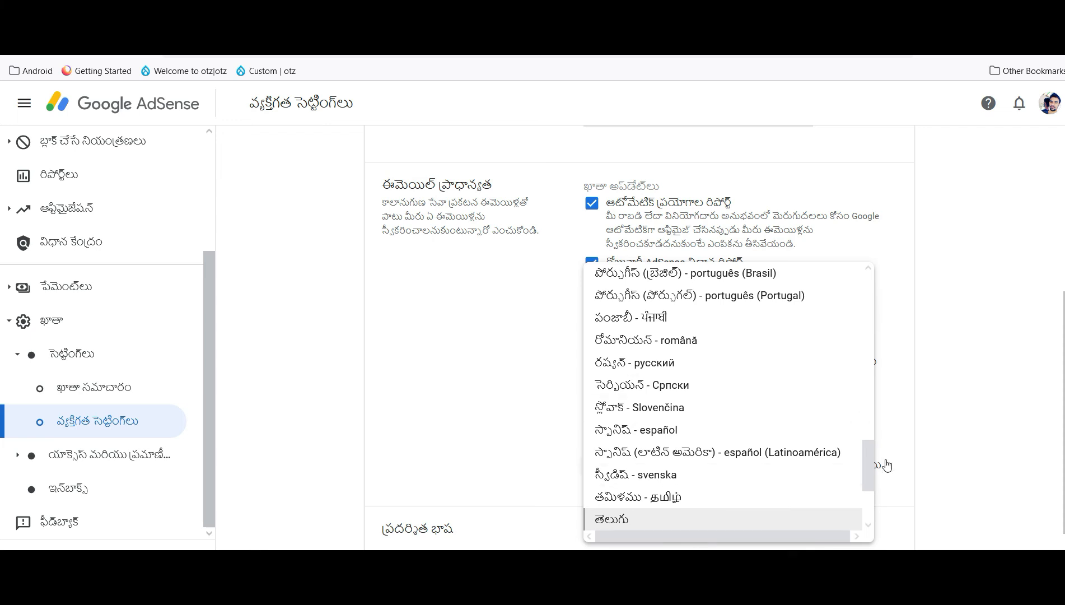
scroll(up, 3)
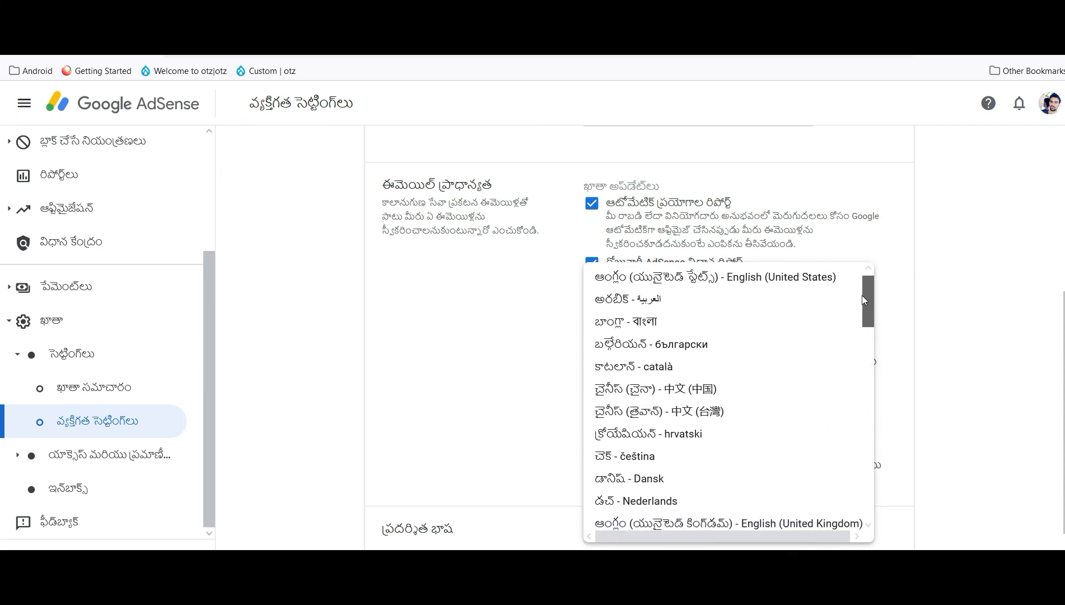
click(724, 277)
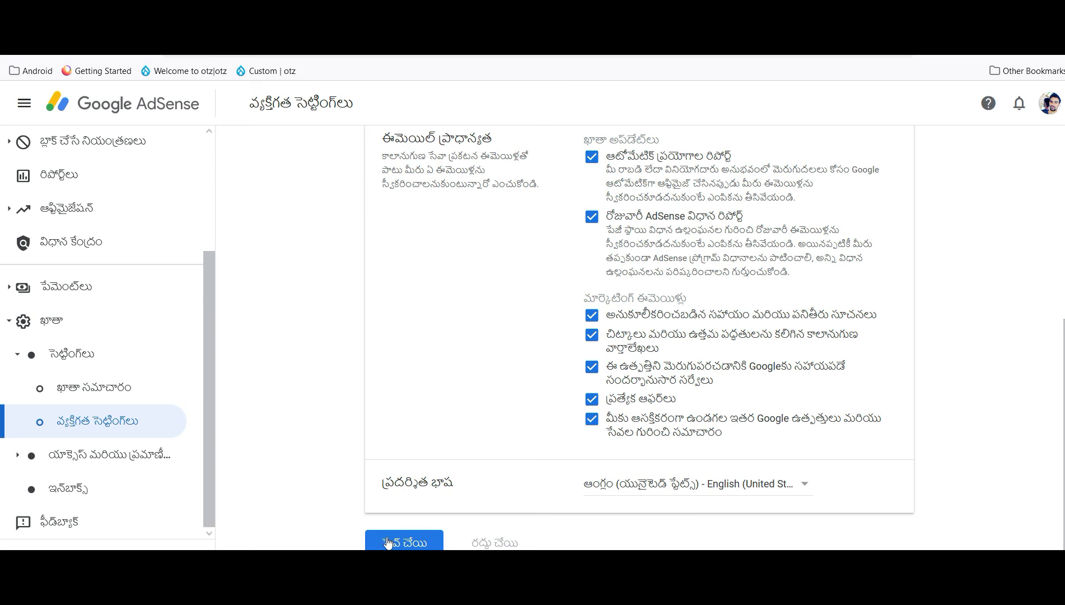
click(403, 542)
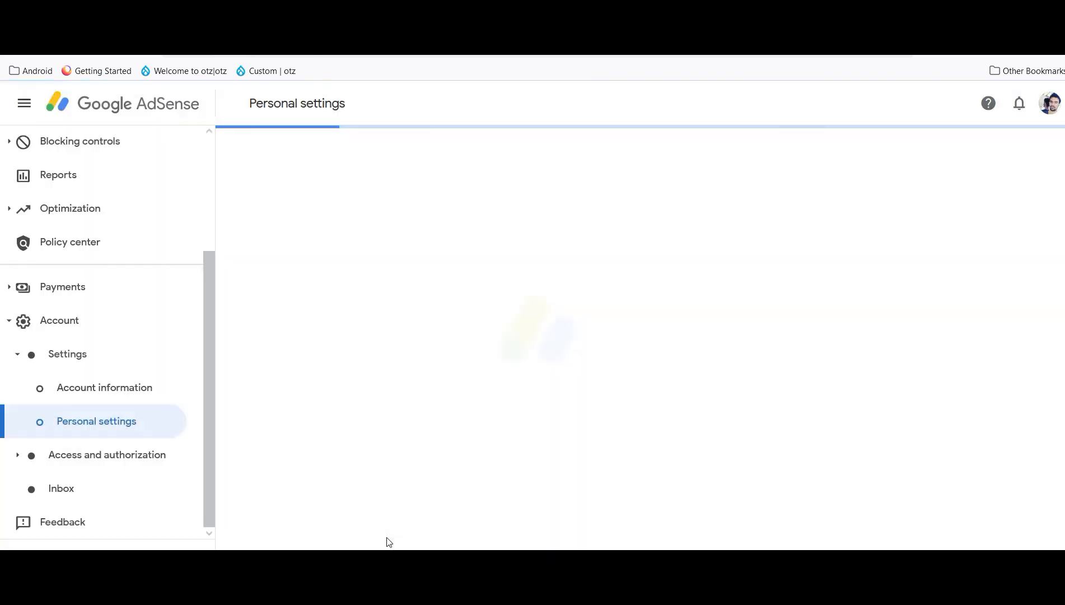